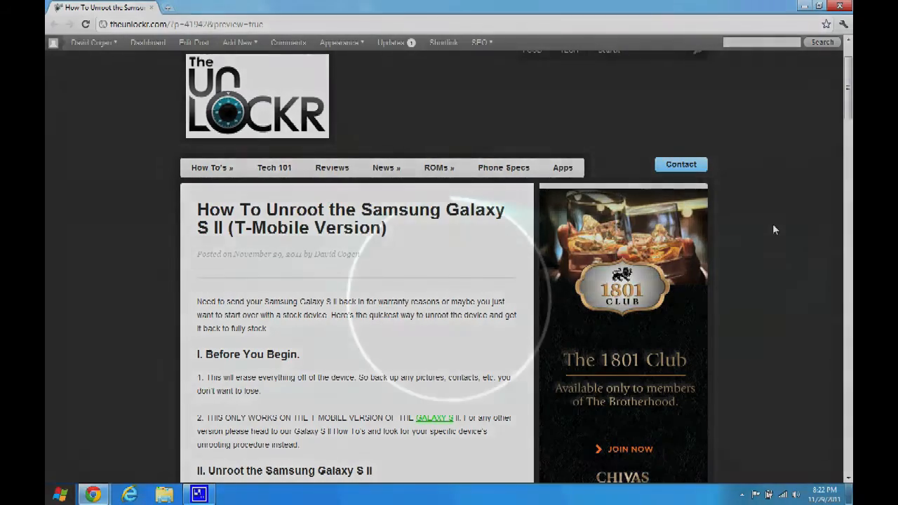
- Choose the Depositfiles mirror on Multiupload and start the FREE download countdown for the firmware zip
{"action": "scroll", "scroll_direction": "down", "scroll_amount": 3}
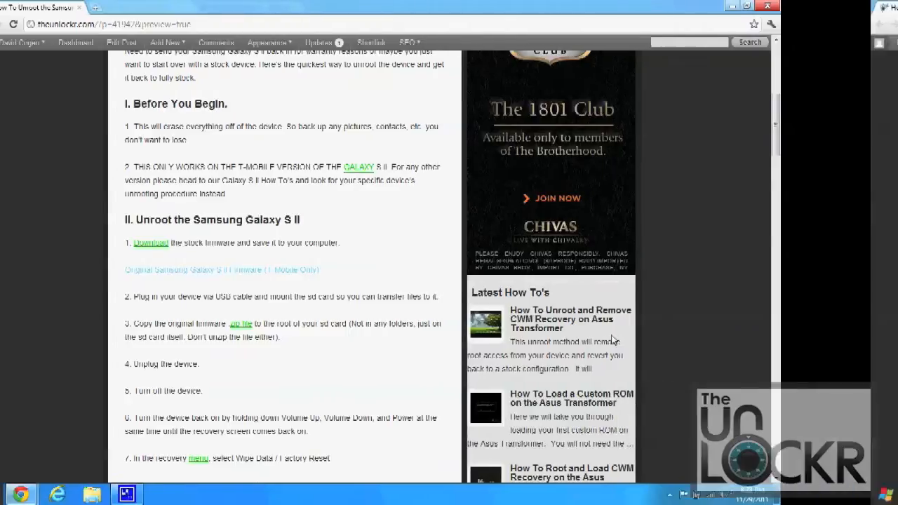
{"action": "scroll", "scroll_direction": "down", "scroll_amount": 3}
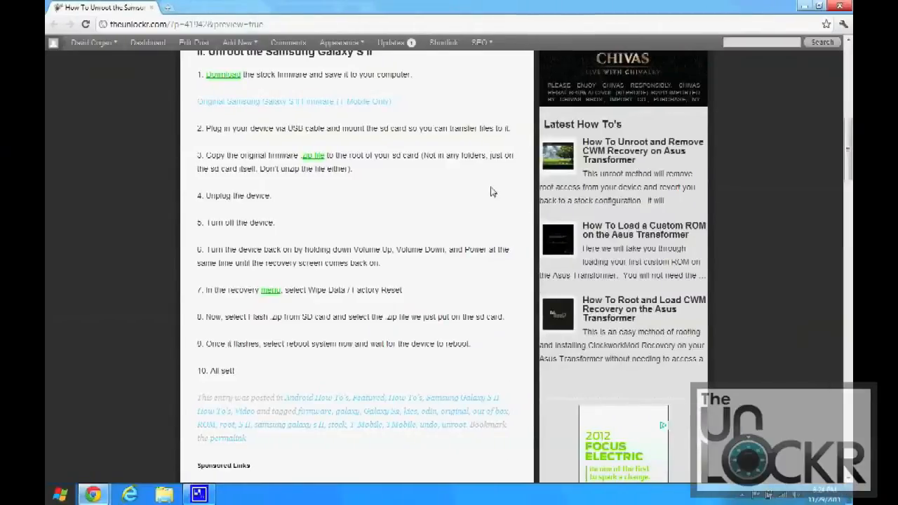
{"action": "mouse_move", "coordinate": [442, 167]}
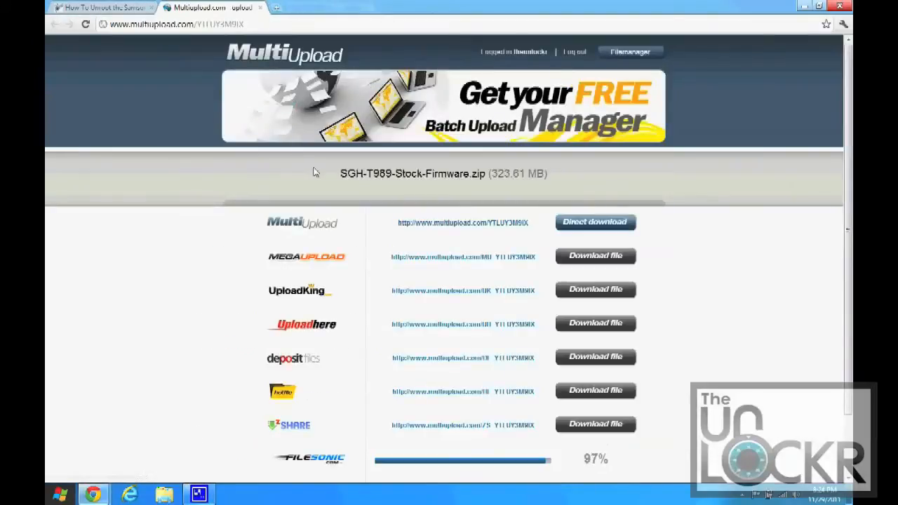
{"action": "mouse_move", "coordinate": [586, 283]}
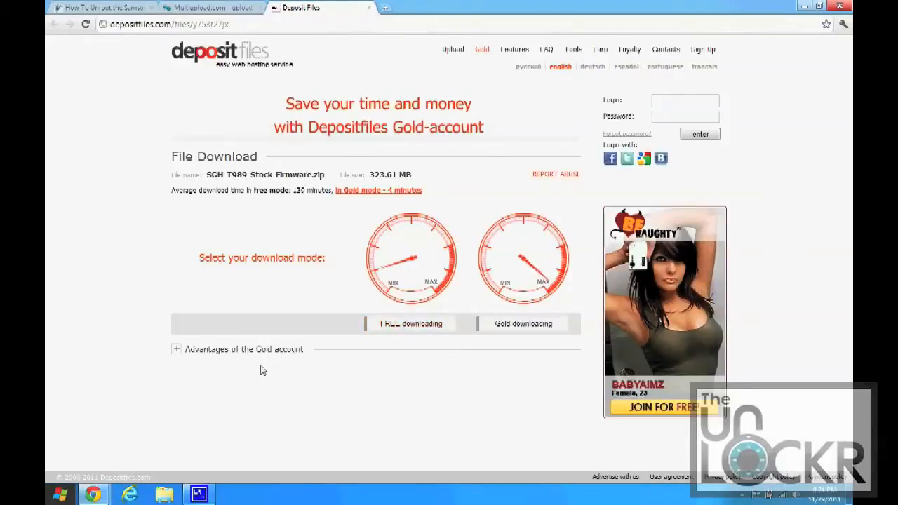
{"action": "left_click", "coordinate": [409, 322]}
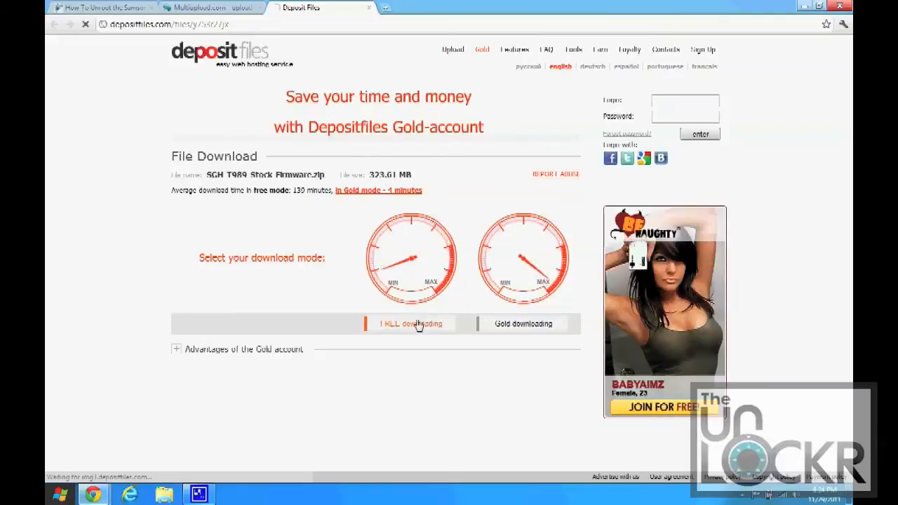
{"action": "left_click", "coordinate": [407, 323]}
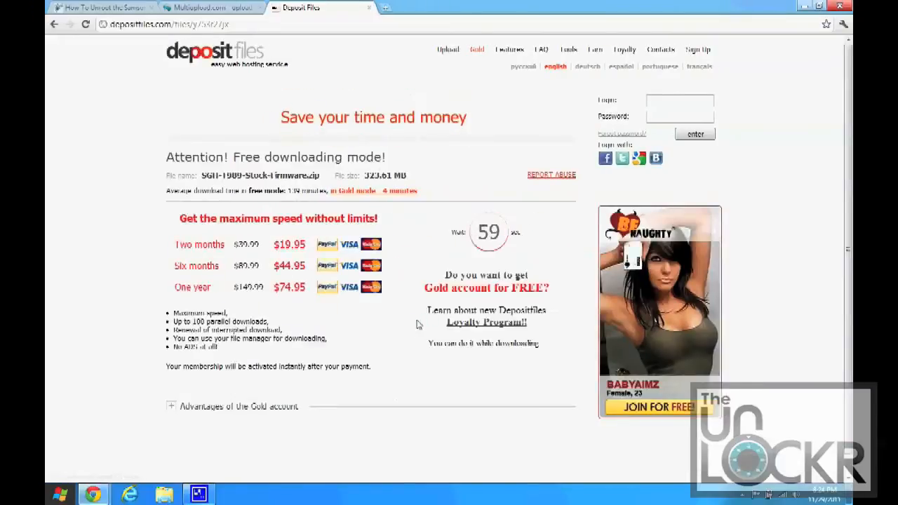
{"action": "mouse_move", "coordinate": [485, 255]}
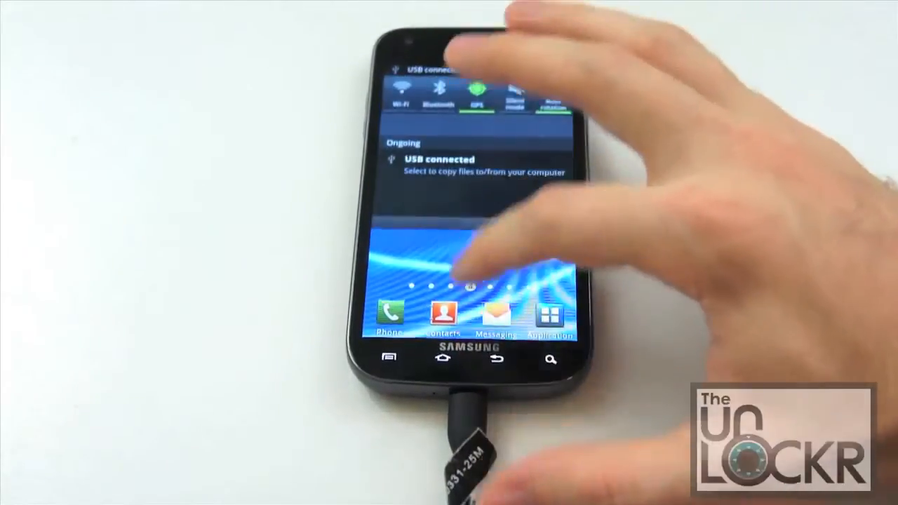
- Connect the phone as USB storage from the notification bar's USB connected entry
{"action": "left_click", "coordinate": [449, 162]}
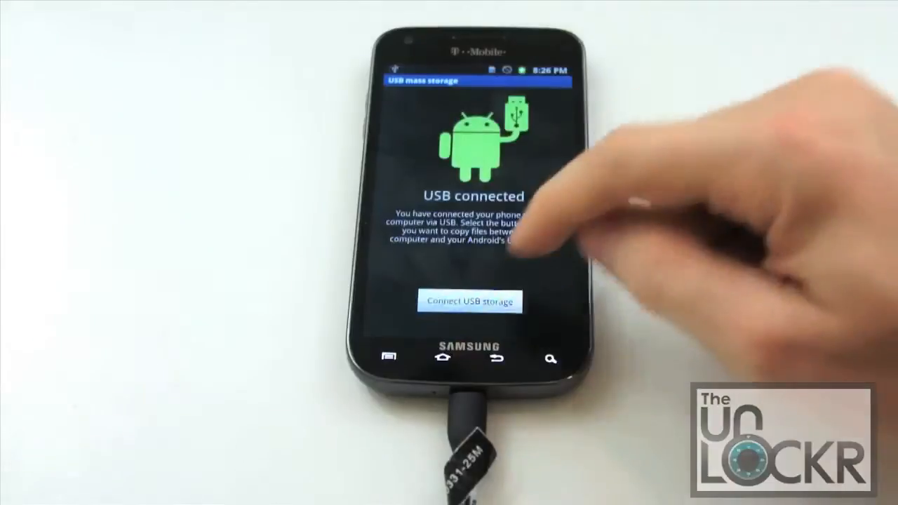
{"action": "left_click", "coordinate": [470, 303]}
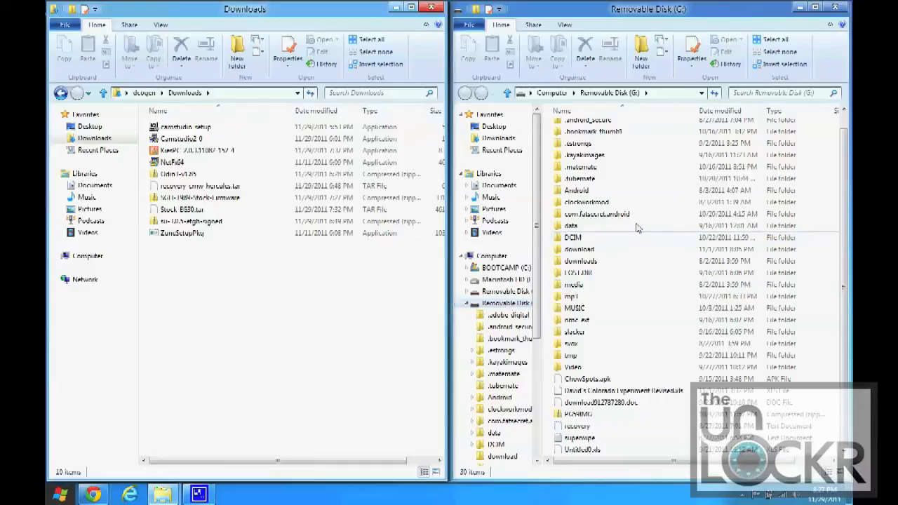
{"action": "mouse_move", "coordinate": [278, 325]}
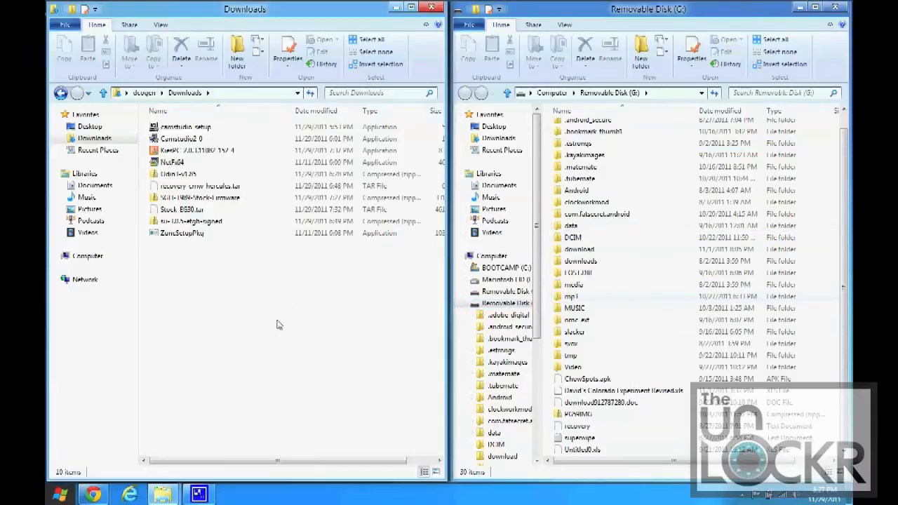
{"action": "mouse_move", "coordinate": [199, 209]}
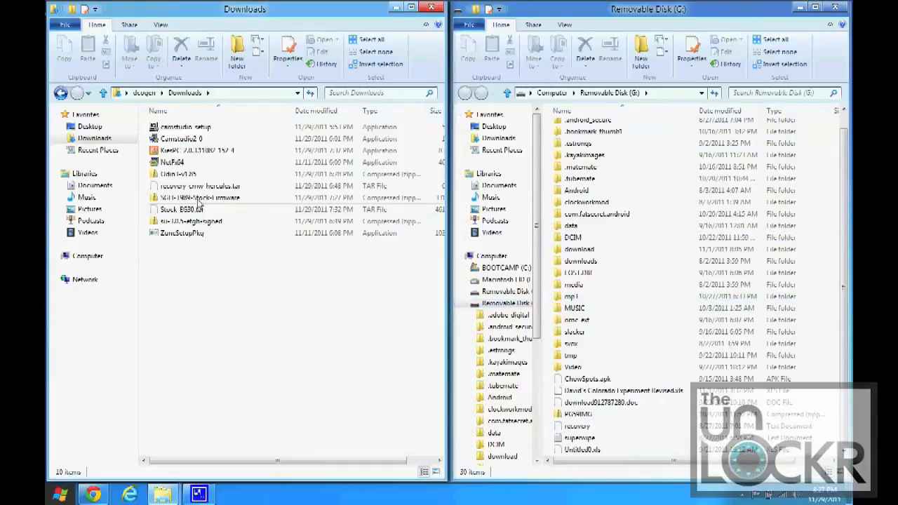
- Copy the stock firmware zip from Downloads to the root of the Removable Disk
{"action": "left_click", "coordinate": [199, 196]}
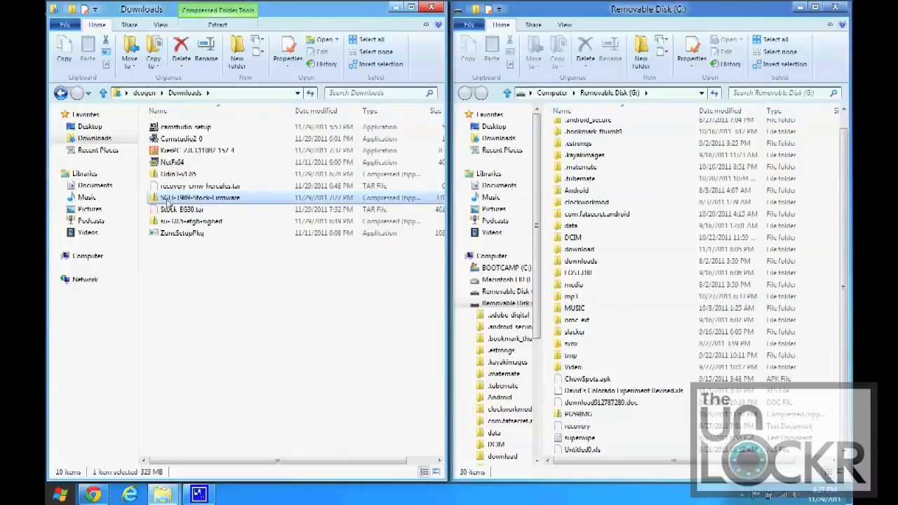
{"action": "right_click", "coordinate": [199, 197]}
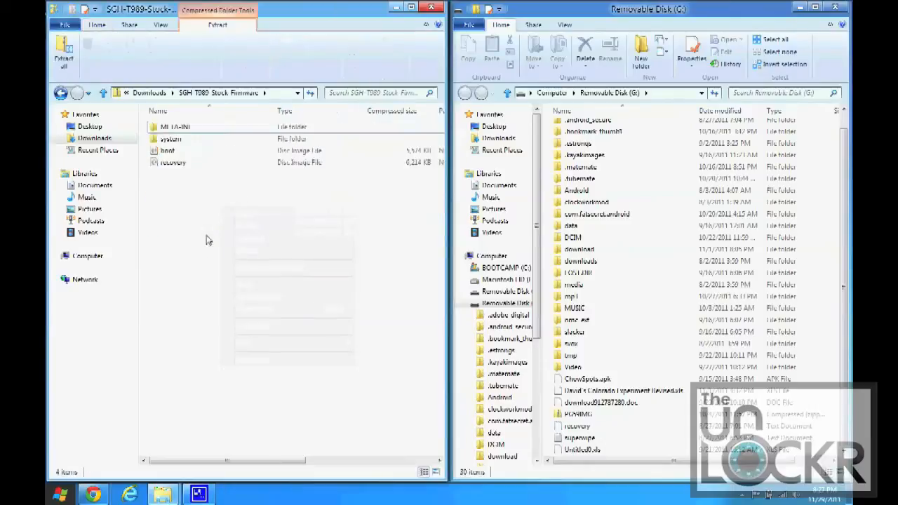
{"action": "mouse_move", "coordinate": [62, 26]}
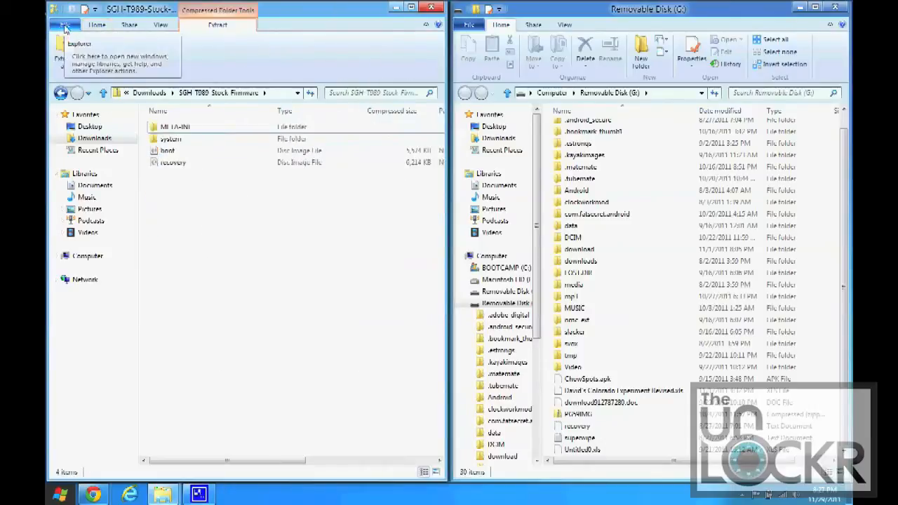
{"action": "left_click", "coordinate": [95, 137]}
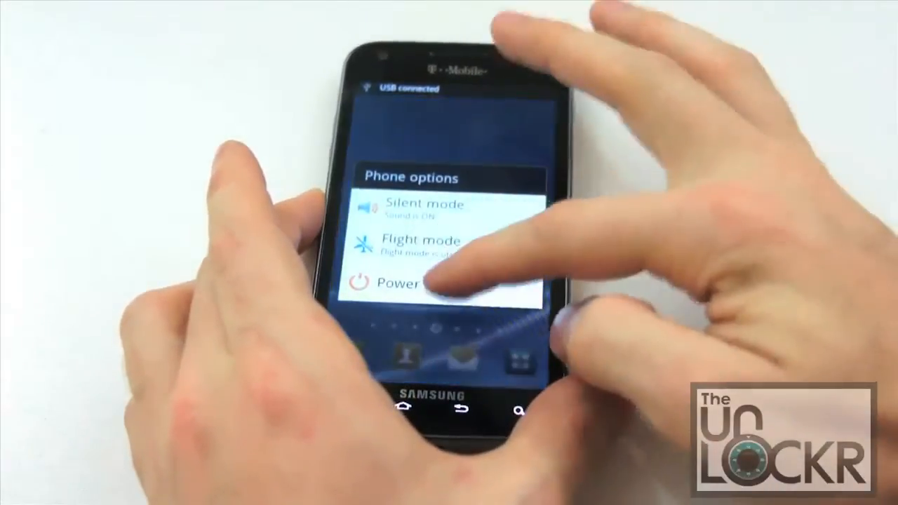
- Power off the Galaxy S II from the Phone options menu
{"action": "left_click", "coordinate": [421, 282]}
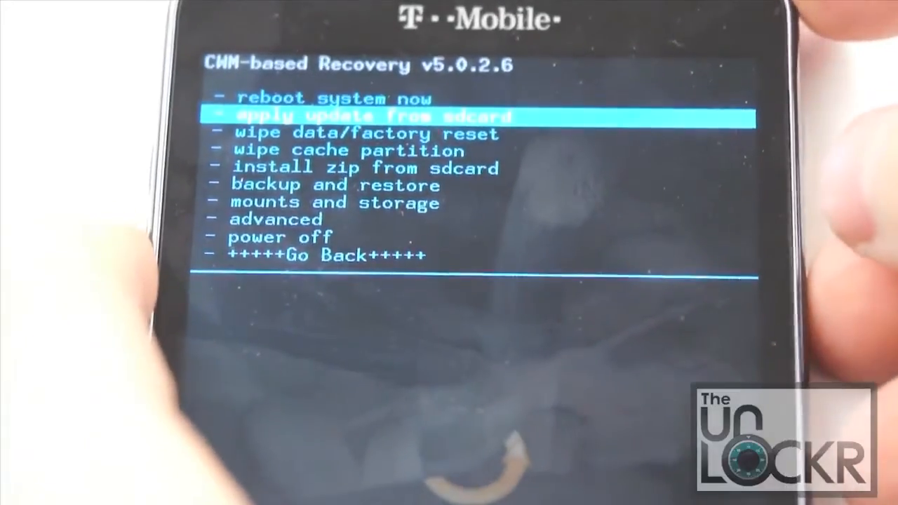
- Move down the CWM recovery menu toward wipe data/factory reset
{"action": "key", "text": "Down"}
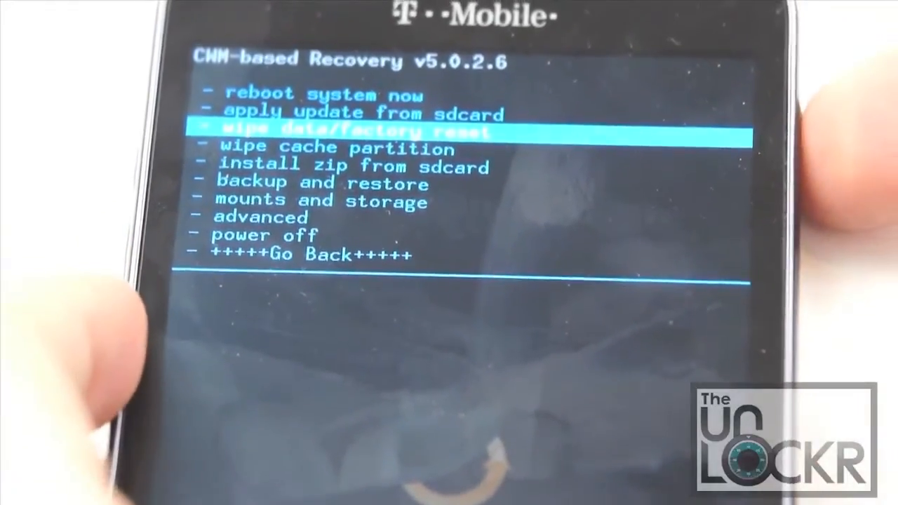